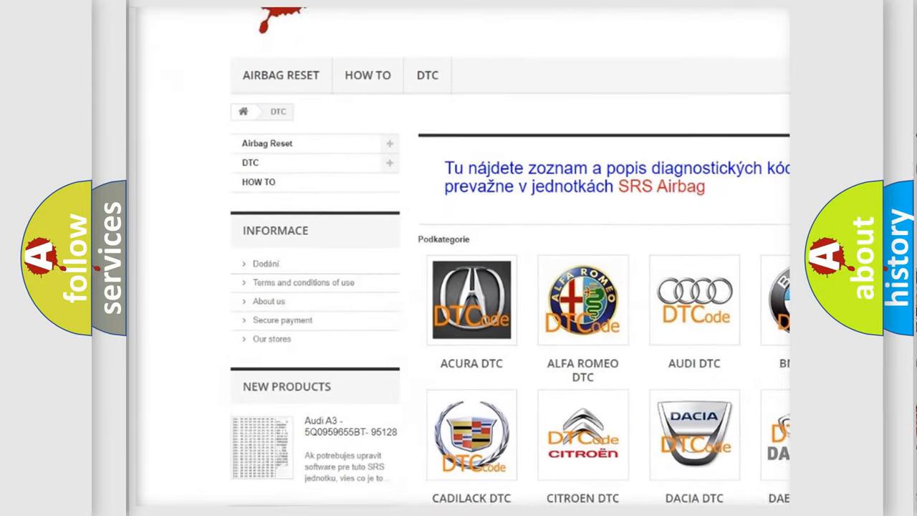
scroll("down", 3)
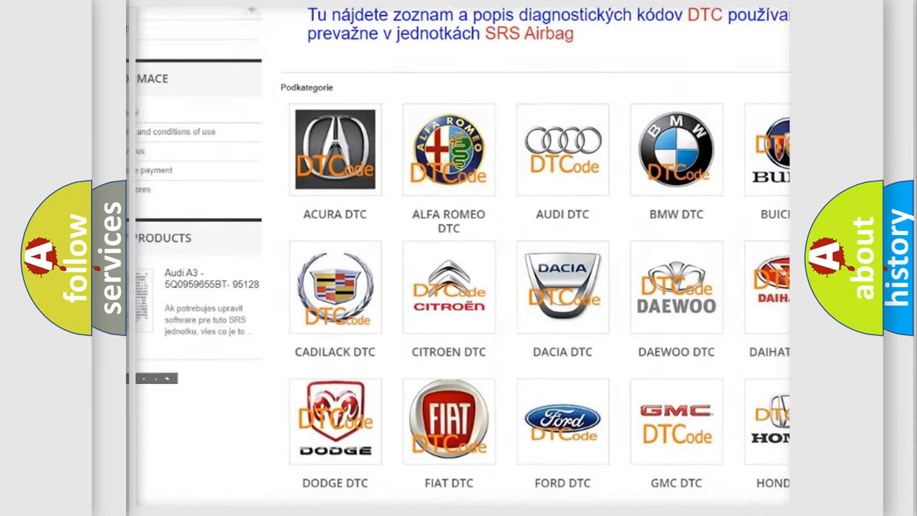
scroll("down", 3)
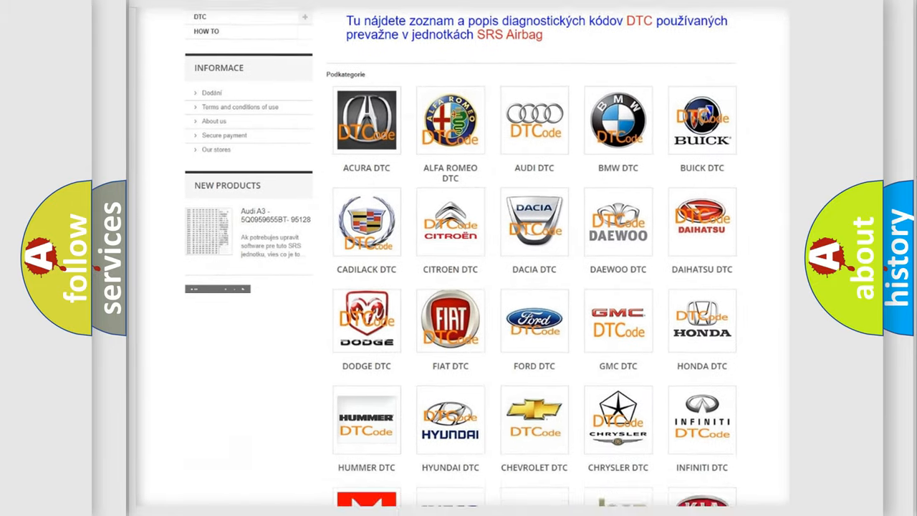
scroll("down", 3)
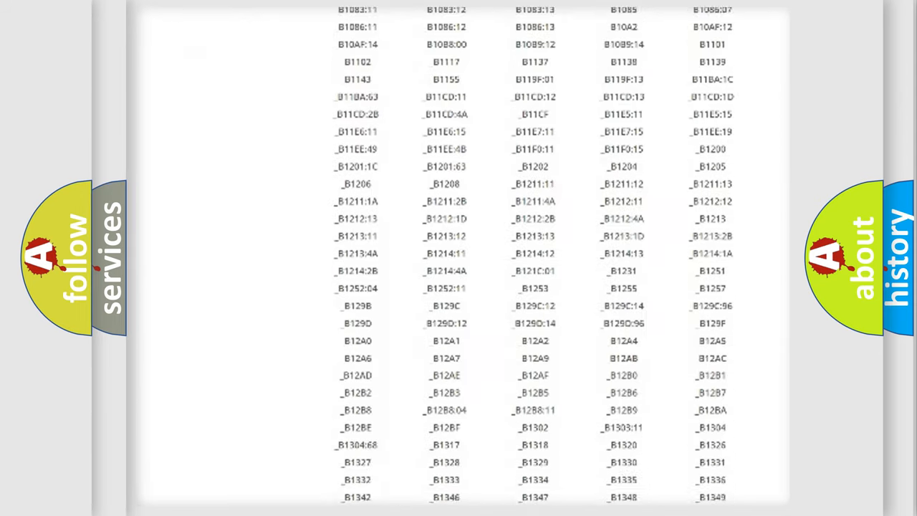
scroll("down", 3)
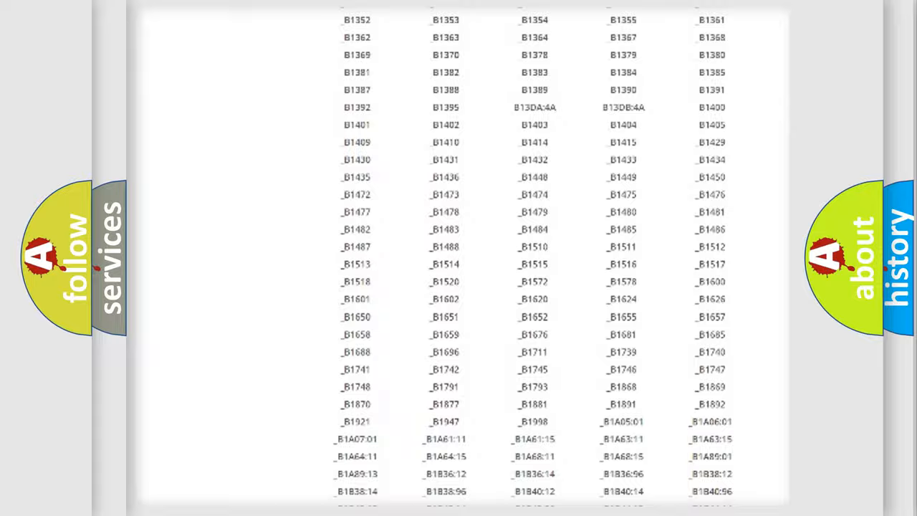